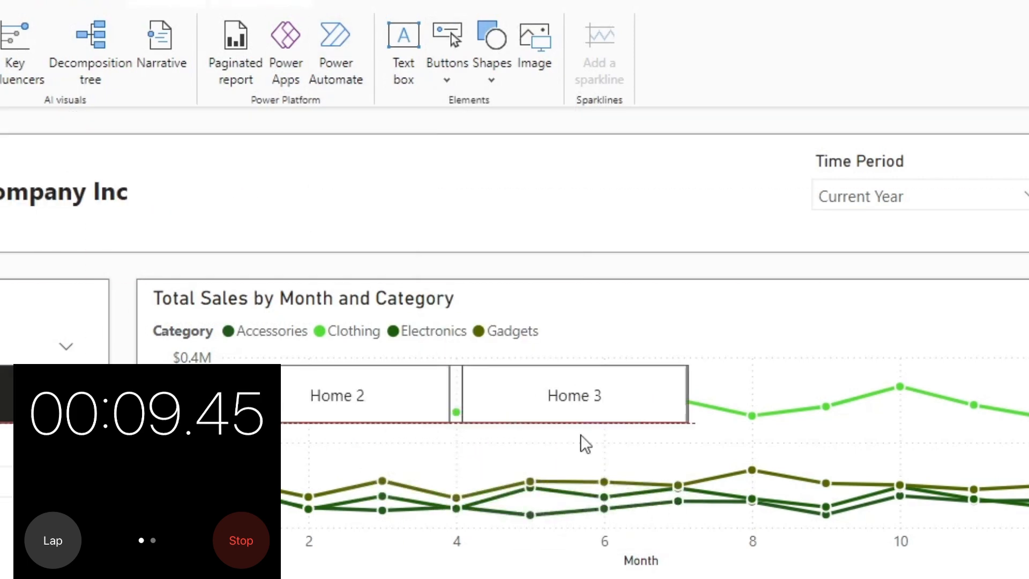
- Place the page navigator over the sales chart and insert a blank button
{"action": "left_click", "coordinate": [445, 80]}
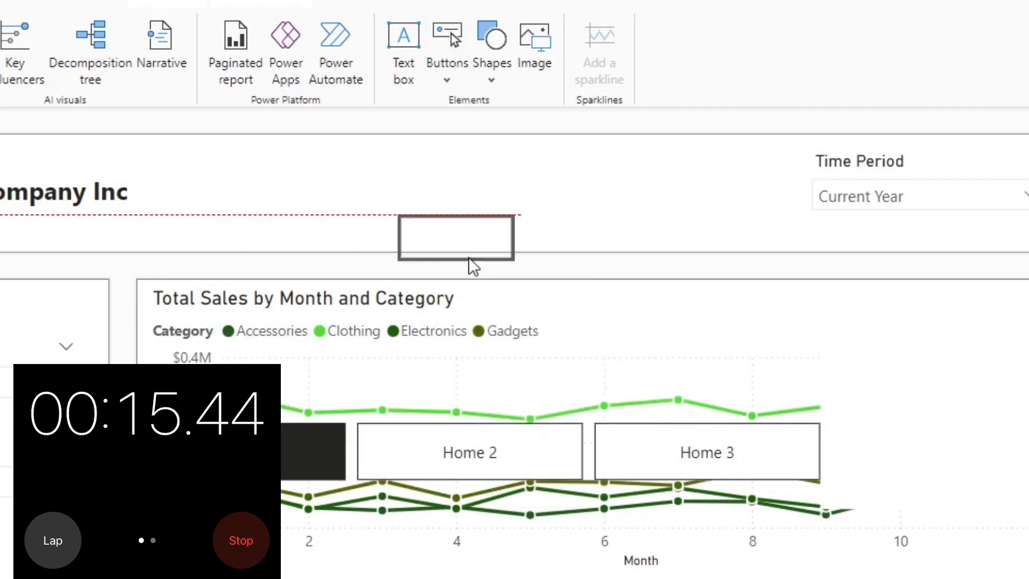
{"action": "left_click", "coordinate": [446, 49]}
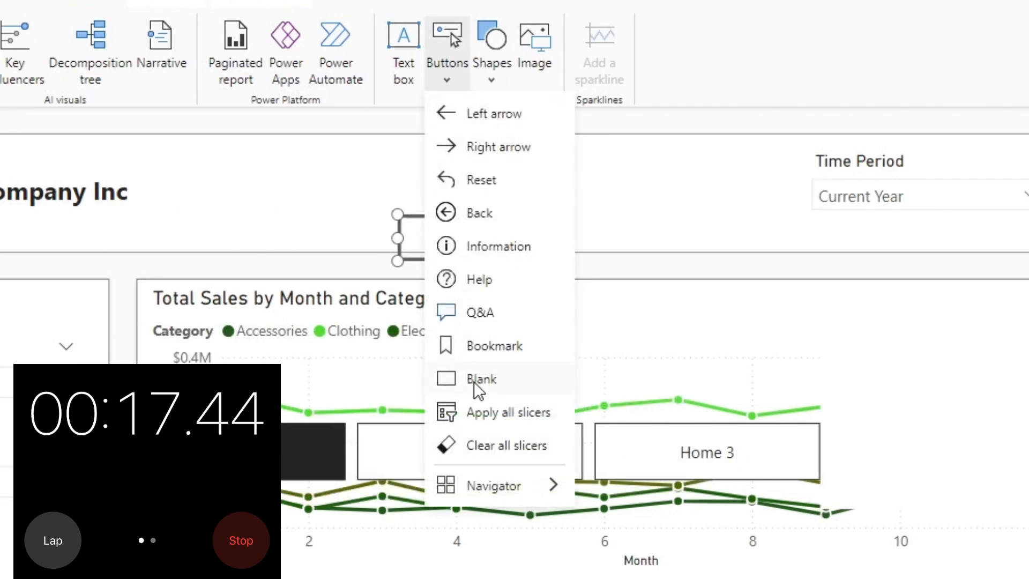
{"action": "left_click", "coordinate": [483, 379]}
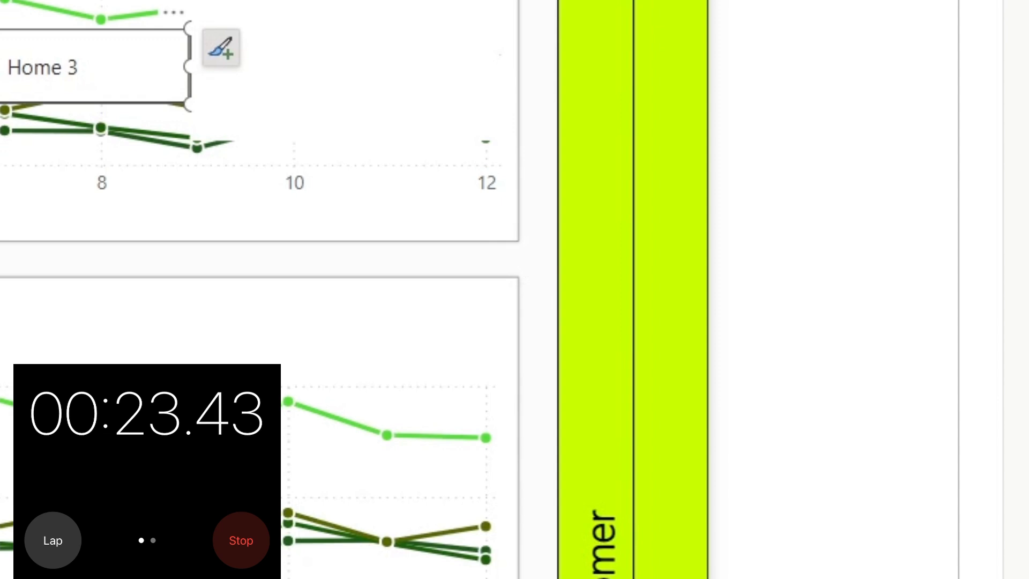
- Set the page navigator's grid layout orientation to Vertical
{"action": "left_click", "coordinate": [880, 263]}
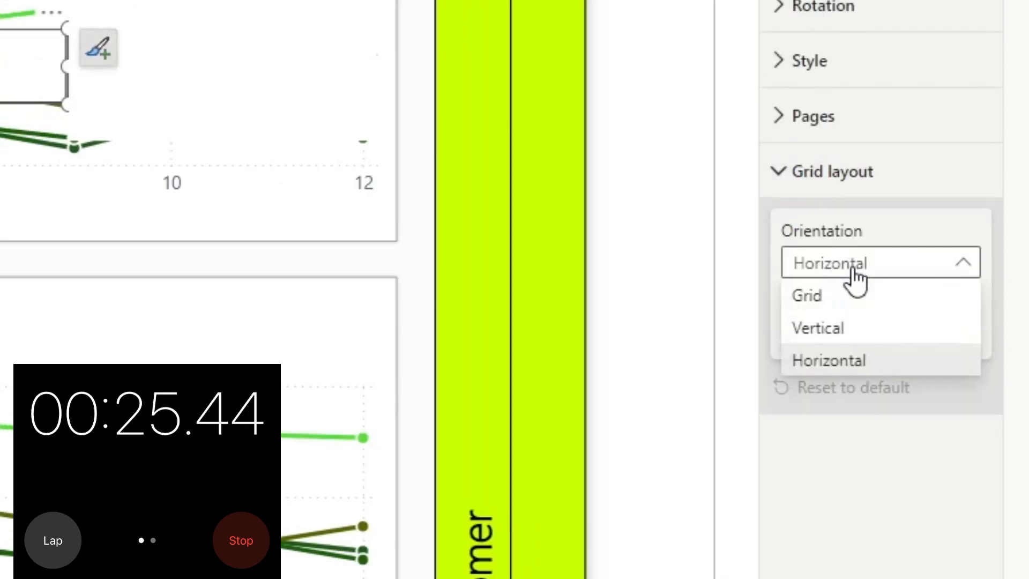
{"action": "left_click", "coordinate": [817, 328]}
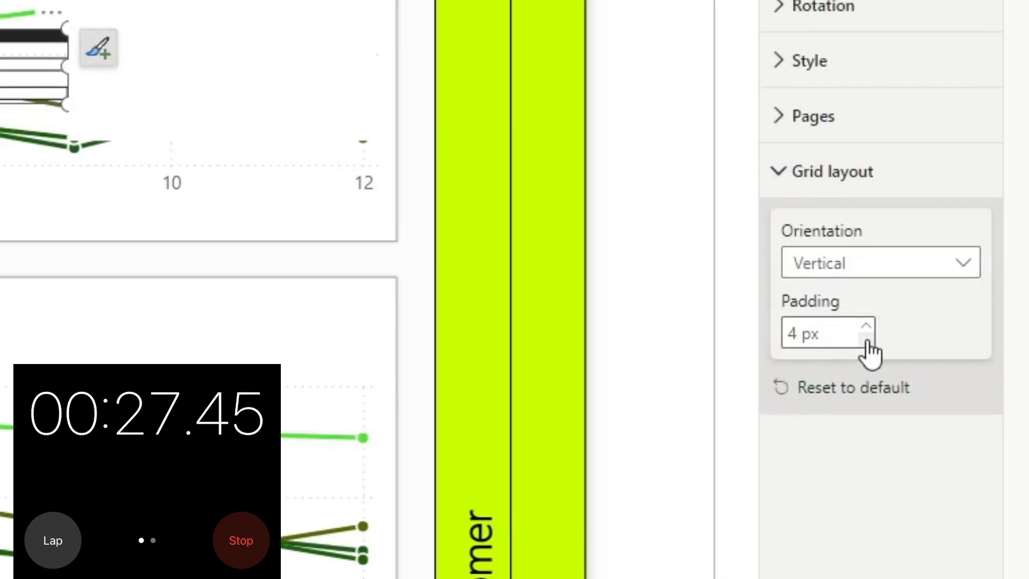
{"action": "left_click", "coordinate": [863, 342]}
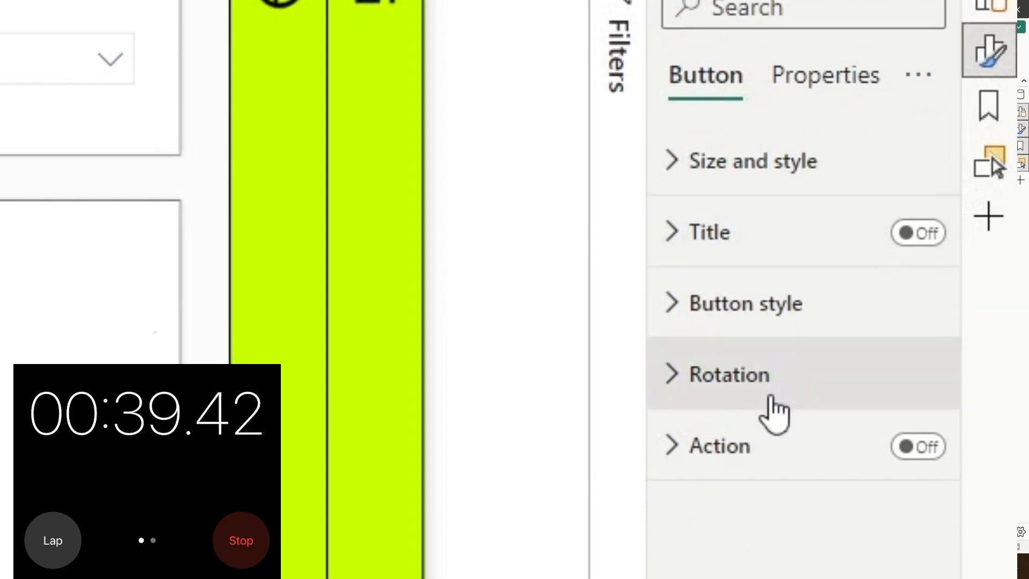
- Filter the format options by 'text', expand Button style, and turn on text labelled 'Show Pages'
{"action": "type", "text": "tex"}
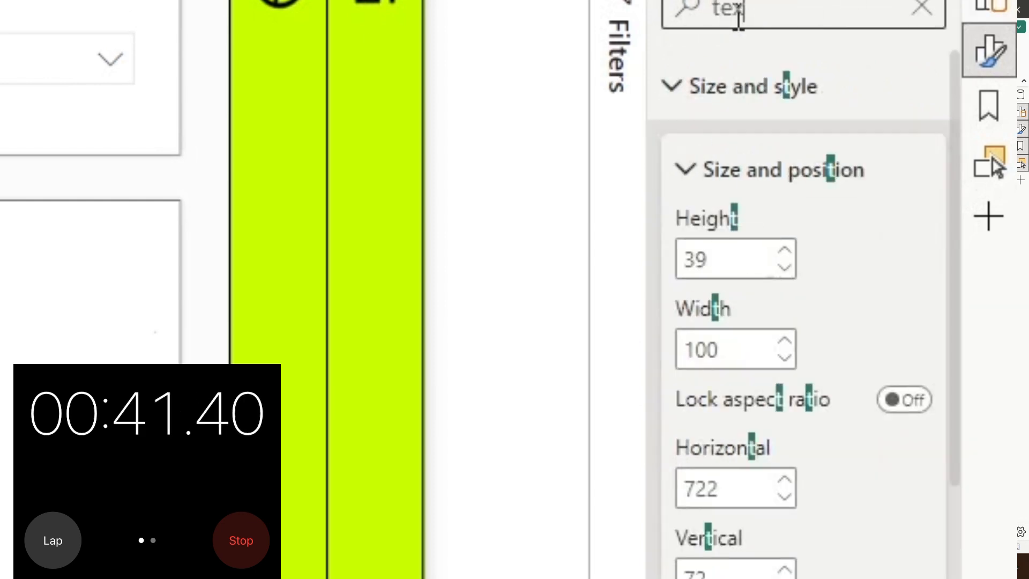
{"action": "scroll", "scroll_direction": "down", "scroll_amount": 3}
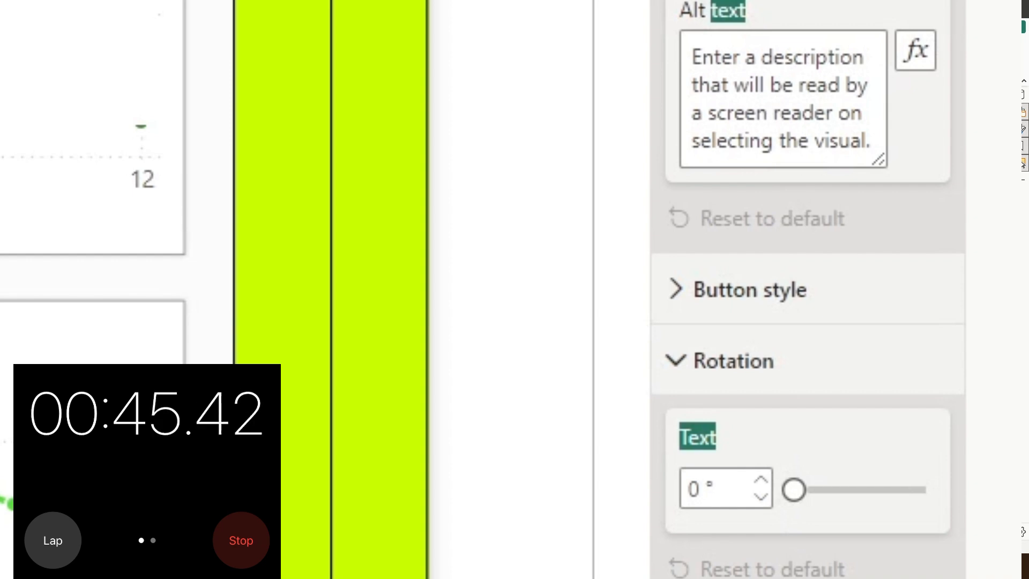
{"action": "mouse_move", "coordinate": [748, 355]}
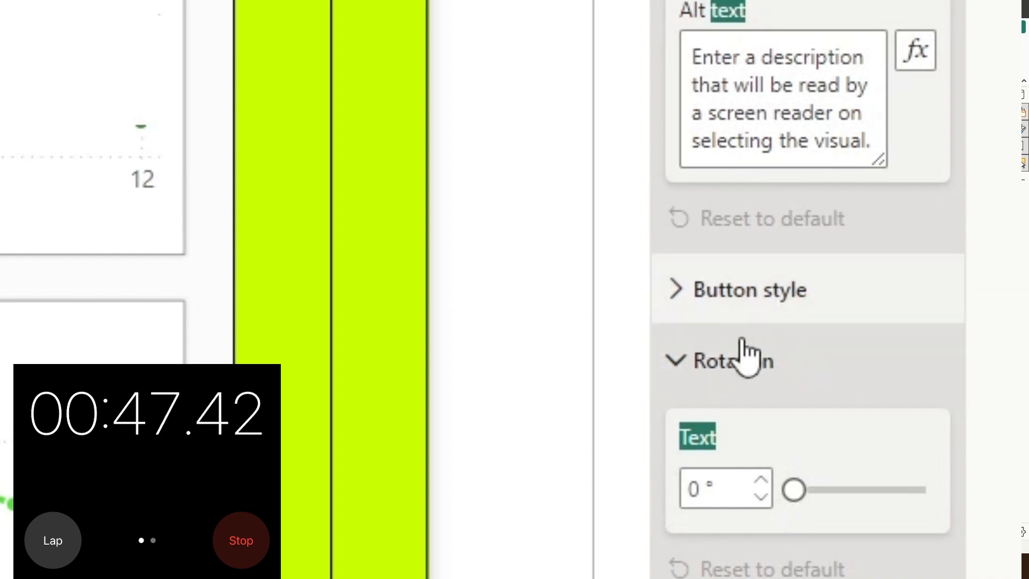
{"action": "left_click", "coordinate": [746, 289]}
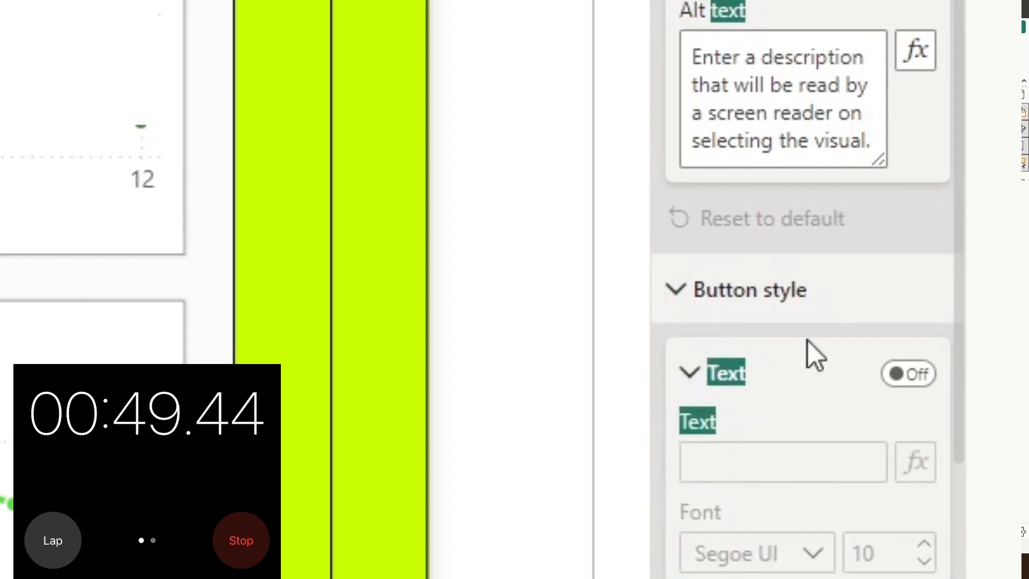
{"action": "left_click", "coordinate": [908, 374]}
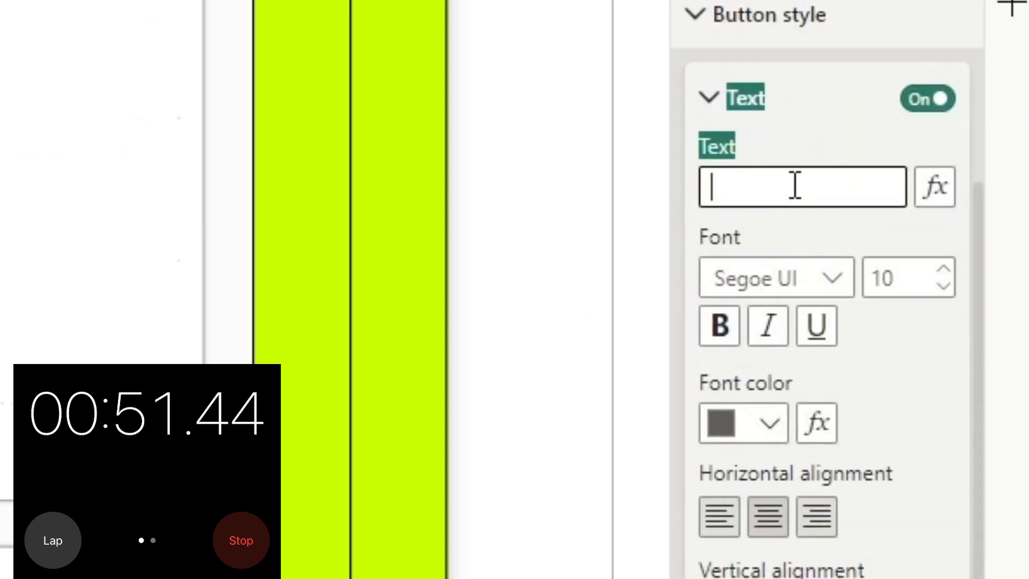
{"action": "type", "text": "Show Pages"}
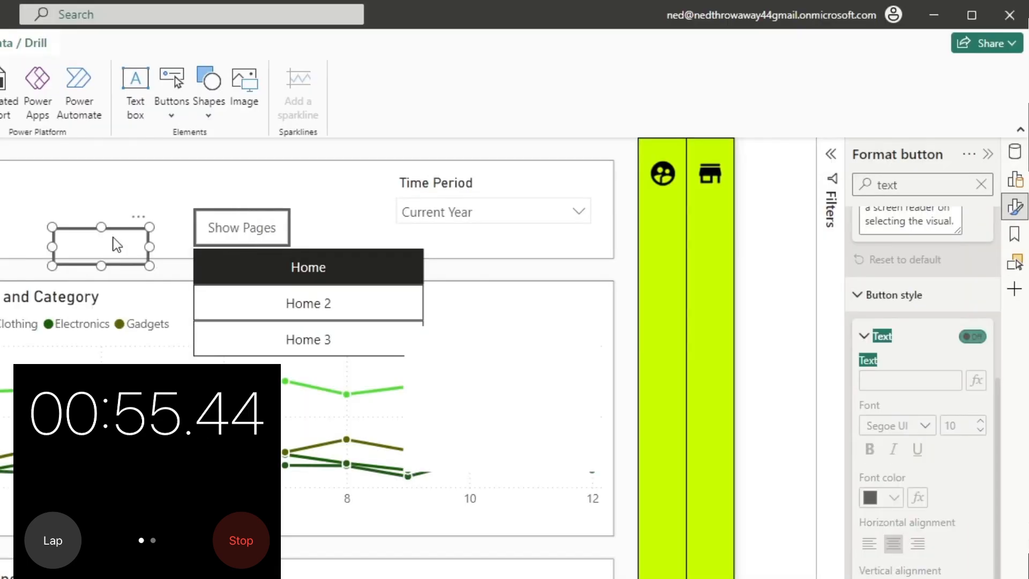
- Replace the format search with 'border' to show the button's border settings
{"action": "left_click", "coordinate": [980, 184]}
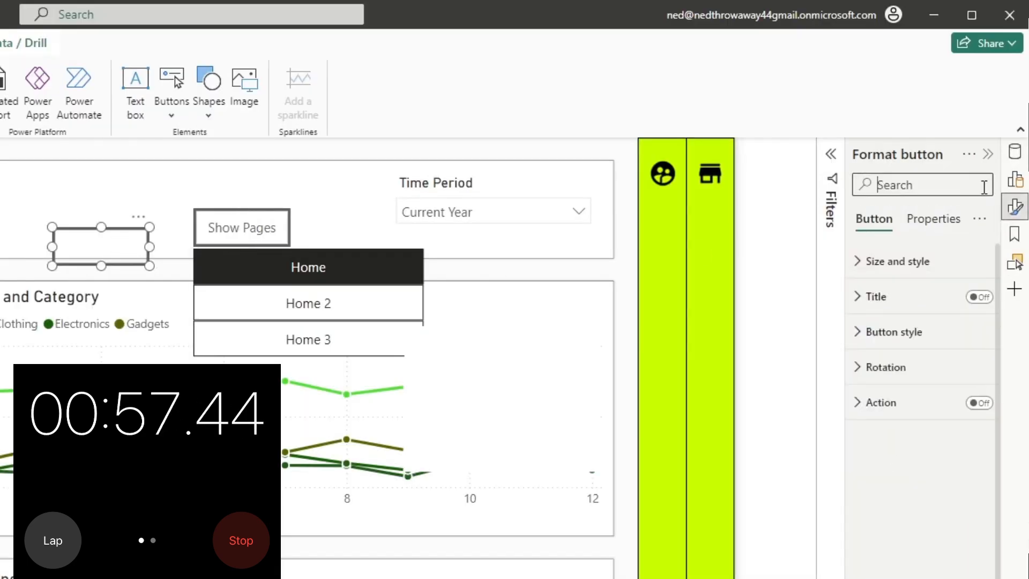
{"action": "type", "text": "border"}
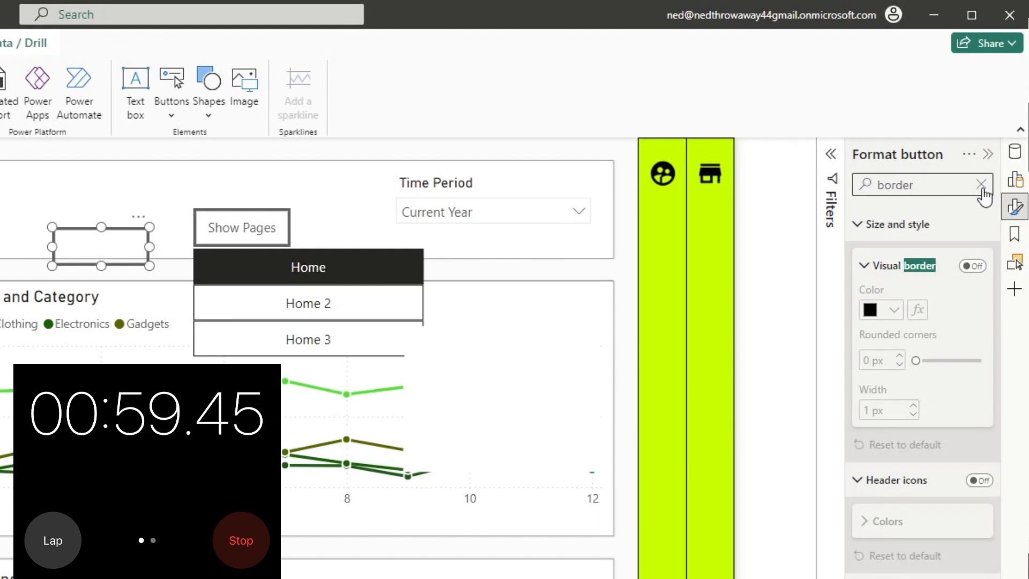
{"action": "mouse_move", "coordinate": [763, 347]}
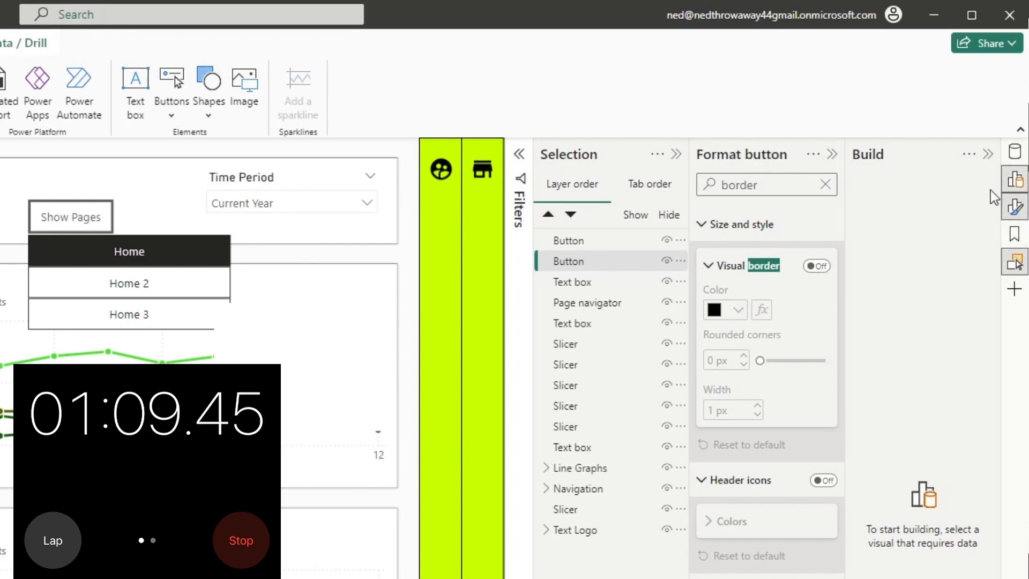
- Add two bookmarks in the Bookmarks pane, named 'Show Navigator' and 'Hide Navigator'
{"action": "left_click", "coordinate": [1014, 239]}
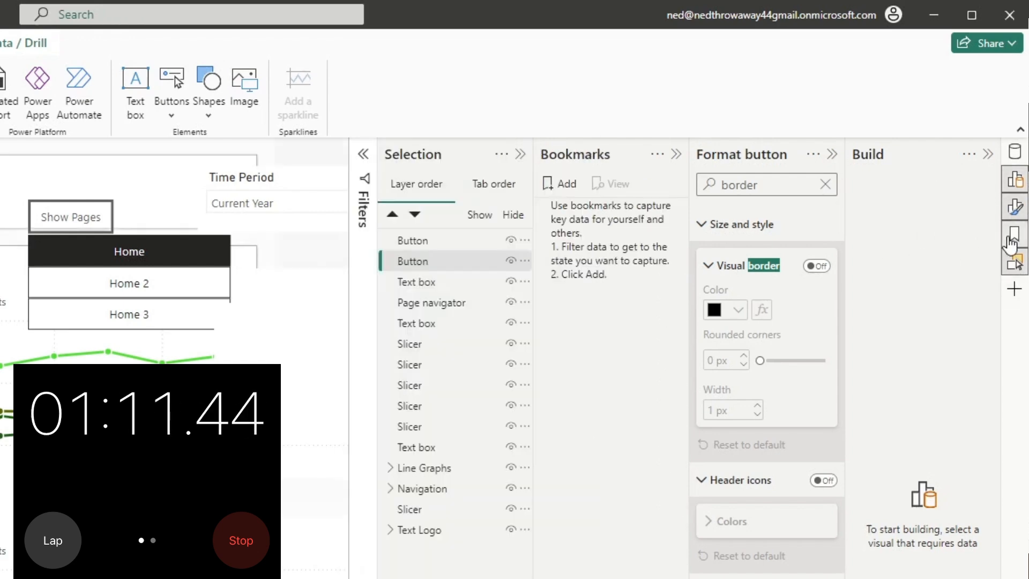
{"action": "left_click", "coordinate": [585, 170]}
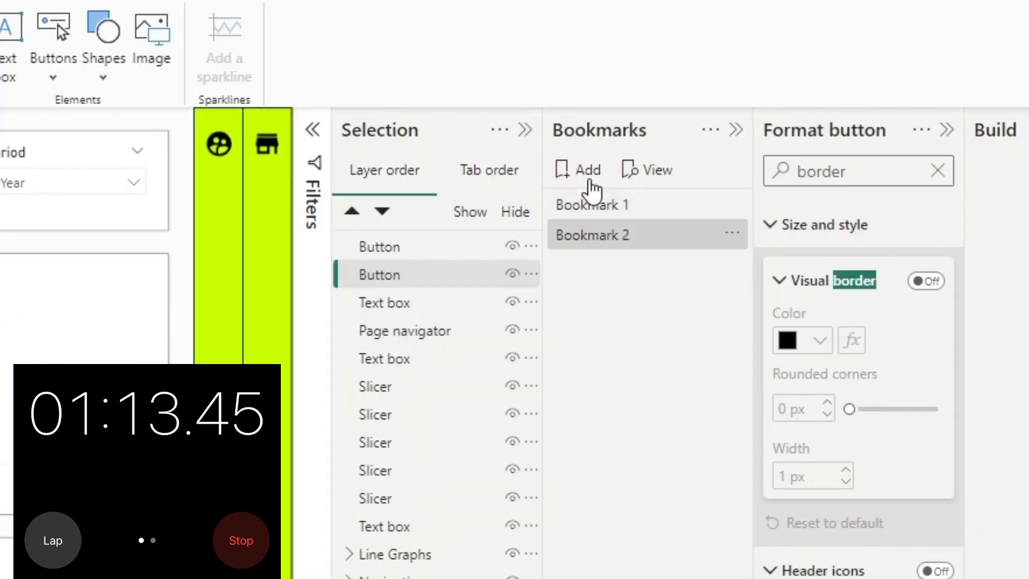
{"action": "double_click", "coordinate": [591, 234]}
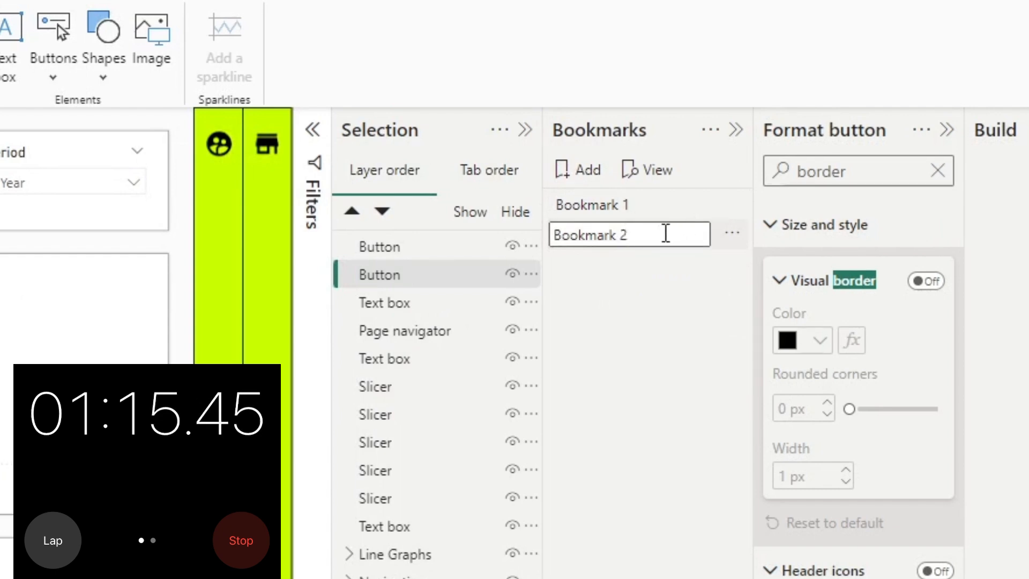
{"action": "type", "text": "Show"}
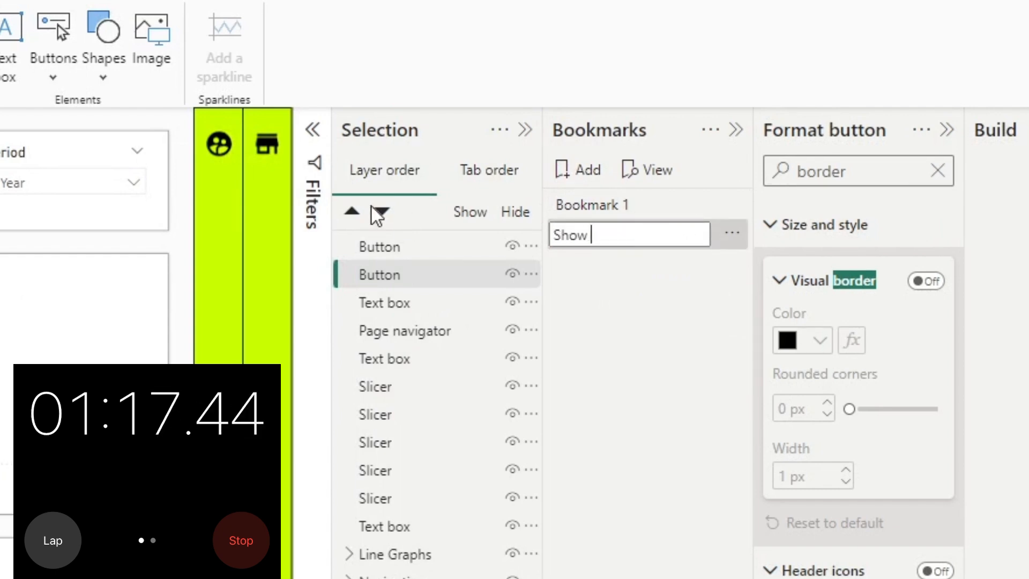
{"action": "type", "text": "Navigator"}
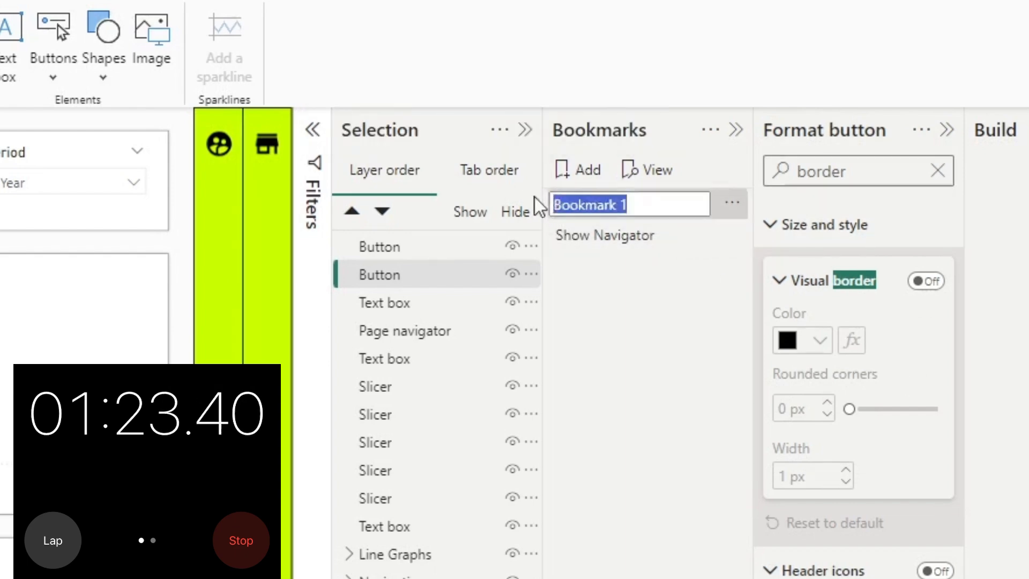
{"action": "type", "text": "Hide"}
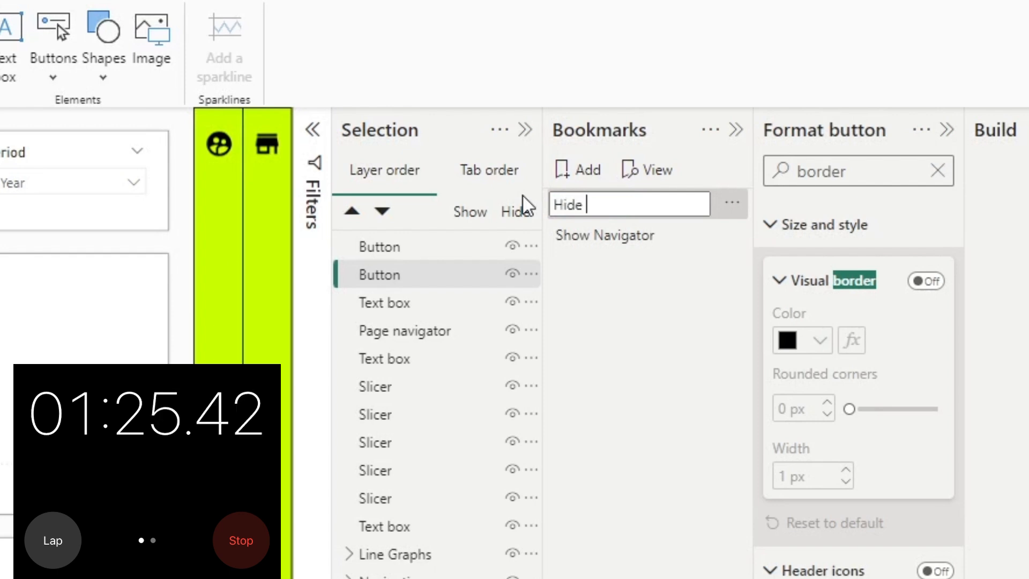
{"action": "type", "text": "Navigator"}
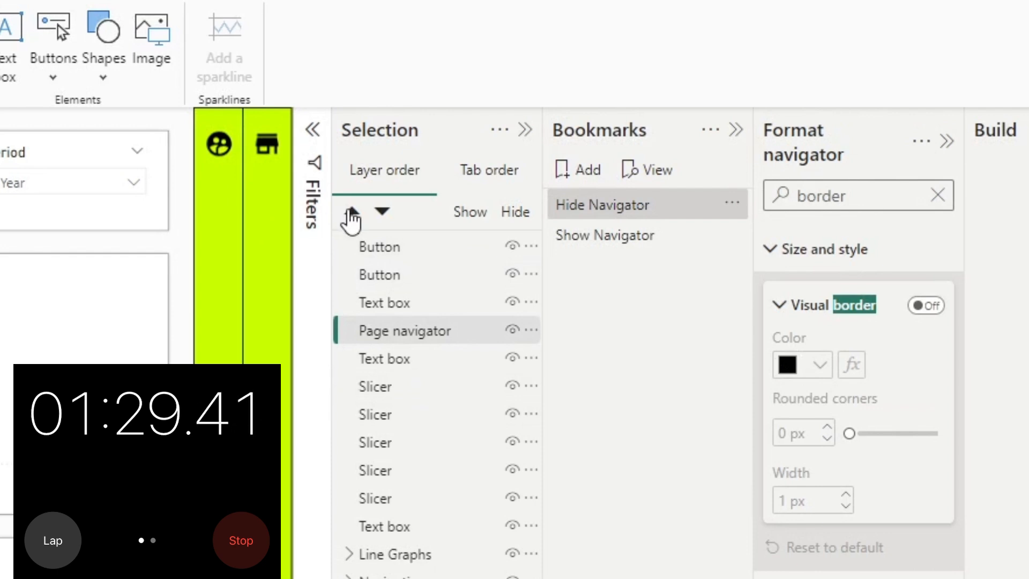
- Move Page navigator up a layer and select it with a button for grouping
{"action": "left_click", "coordinate": [351, 211]}
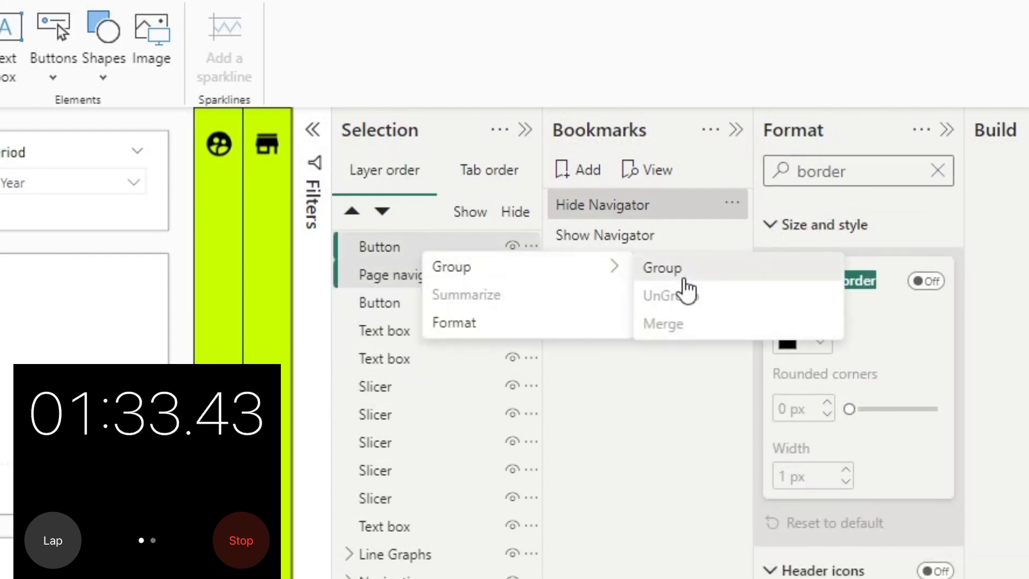
{"action": "left_click", "coordinate": [661, 267]}
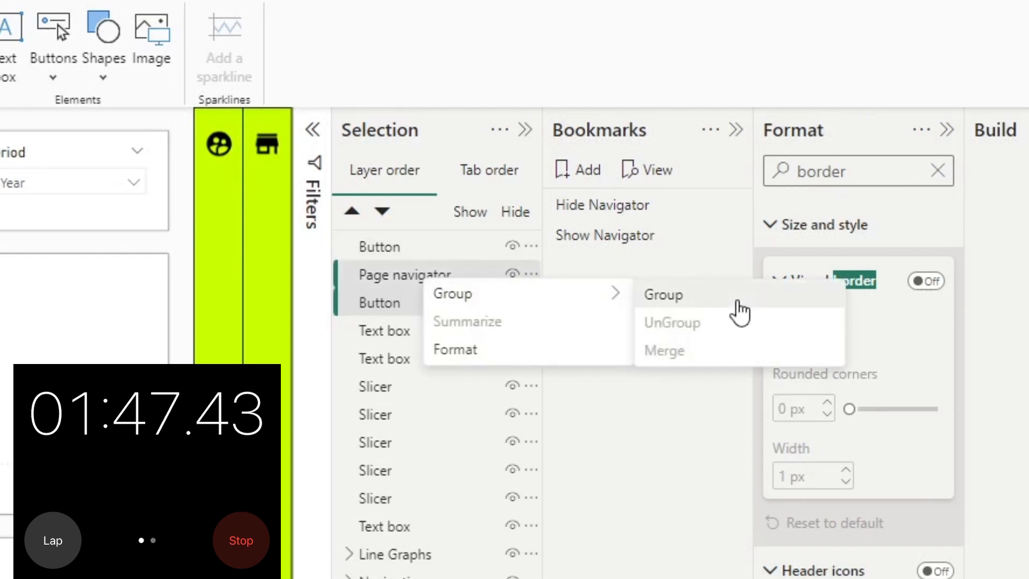
- Rename the Selection pane's group layer 'Drop Down' and button layer 'Show Drop Down'
{"action": "left_click", "coordinate": [663, 295]}
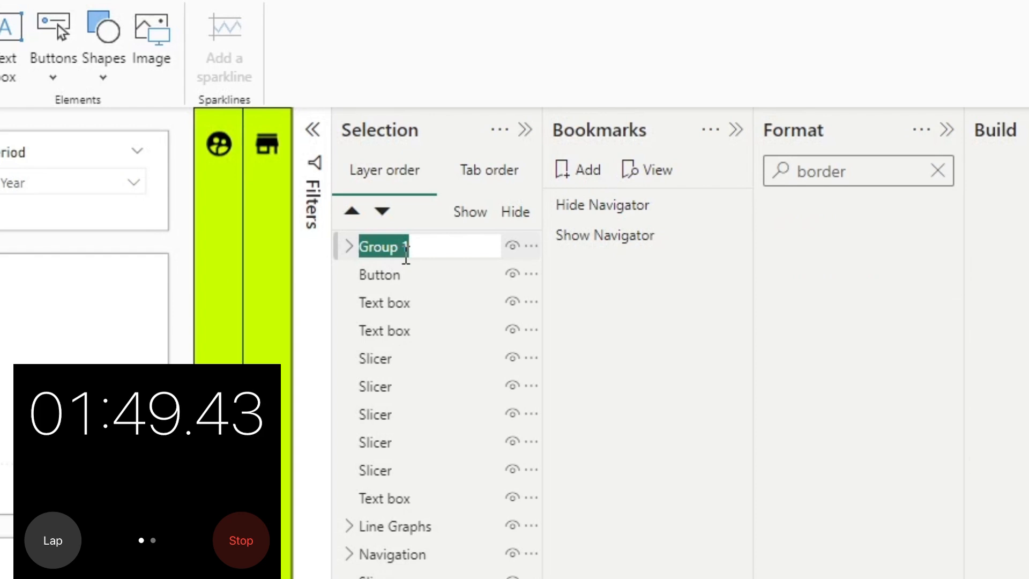
{"action": "type", "text": "Drop Down"}
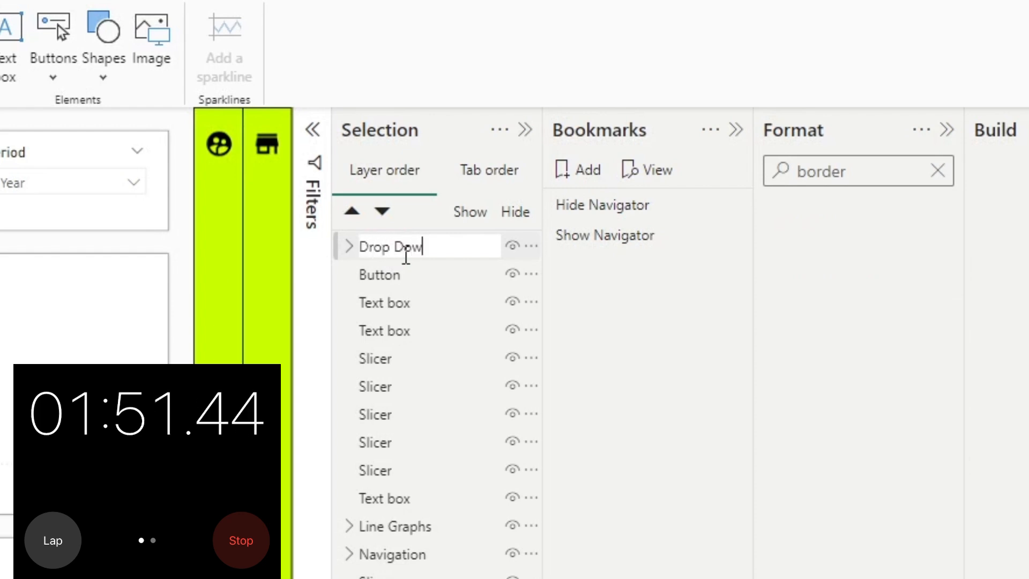
{"action": "left_click", "coordinate": [380, 275]}
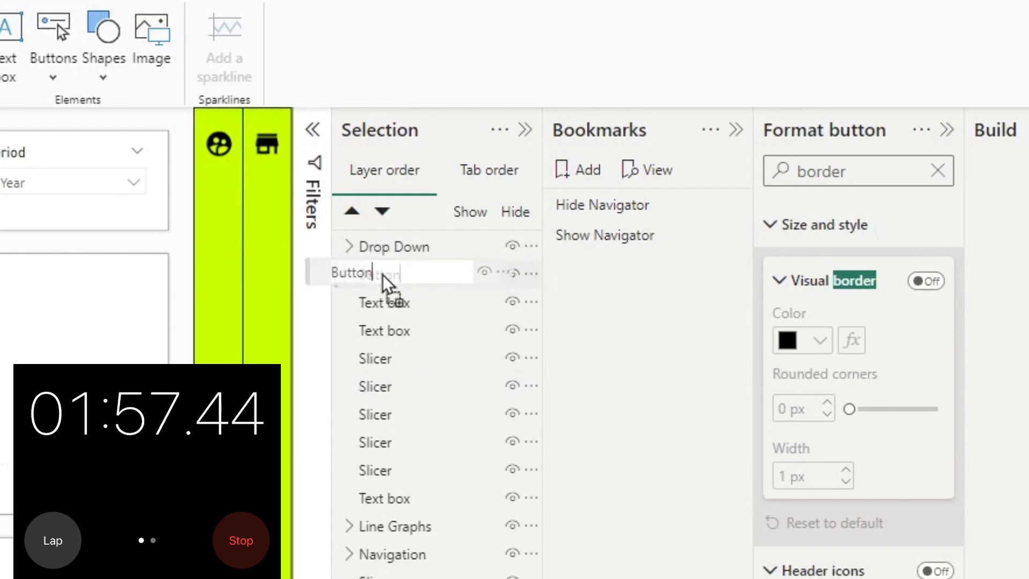
{"action": "type", "text": "s"}
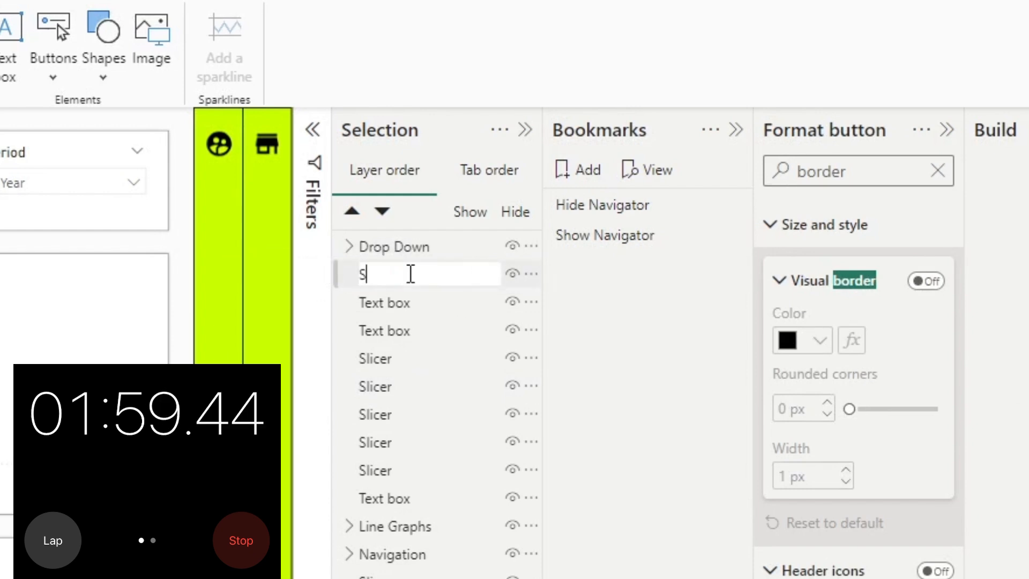
{"action": "type", "text": "how Drop Down"}
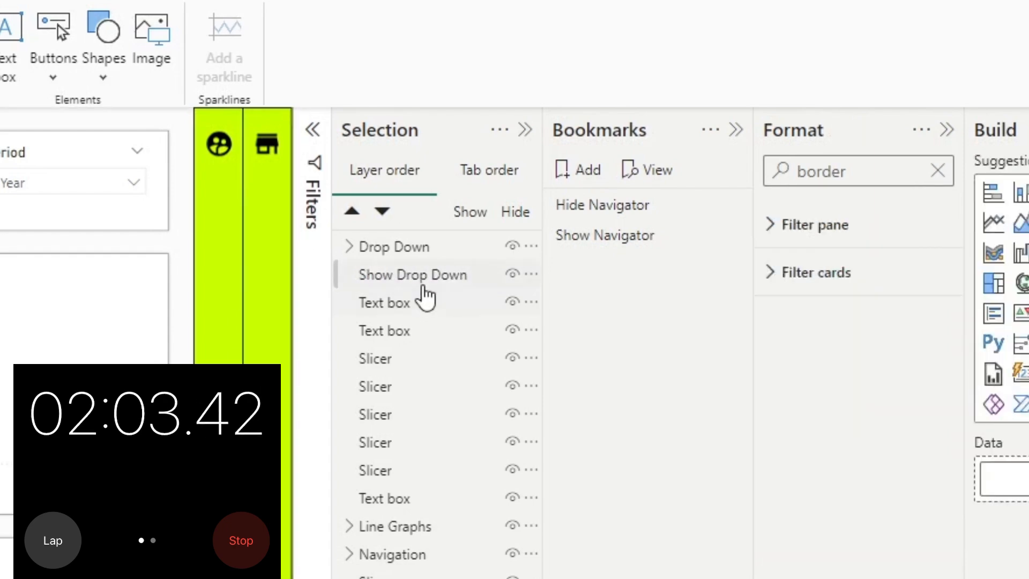
- Select Show Drop Down and Drop Down, and limit Show Navigator to Selected visuals
{"action": "left_click", "coordinate": [413, 274]}
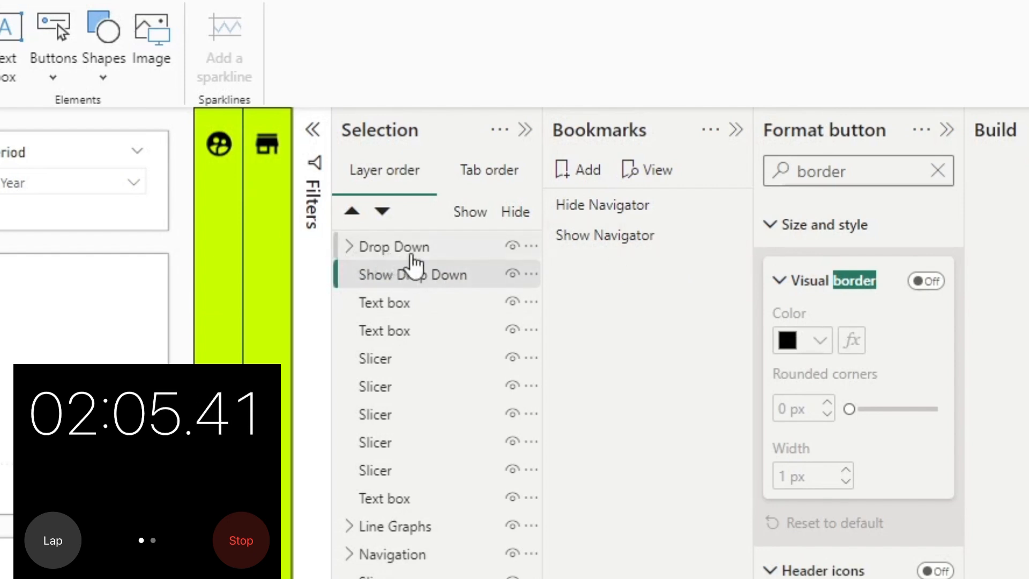
{"action": "left_click", "coordinate": [920, 130]}
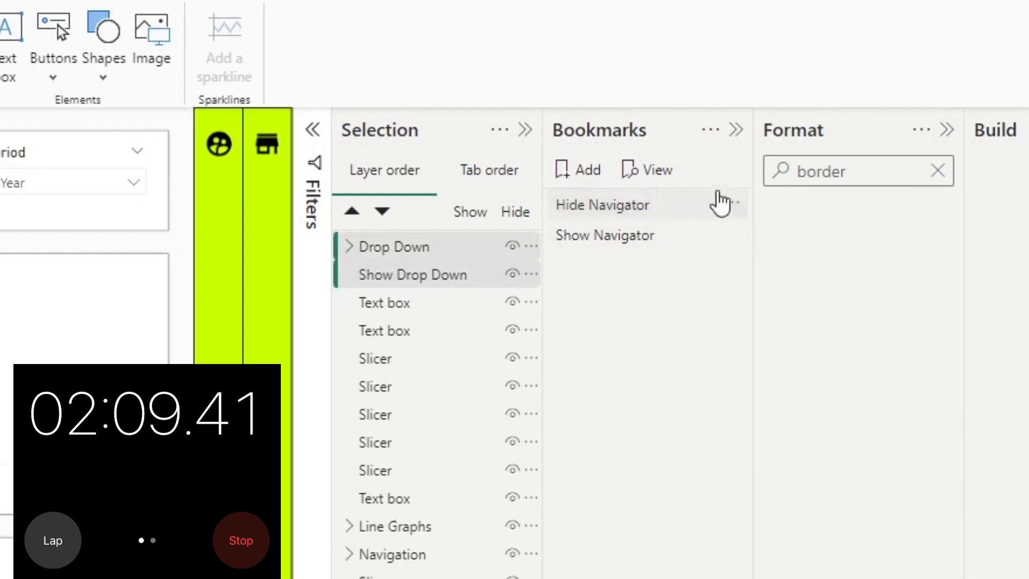
{"action": "mouse_move", "coordinate": [701, 223]}
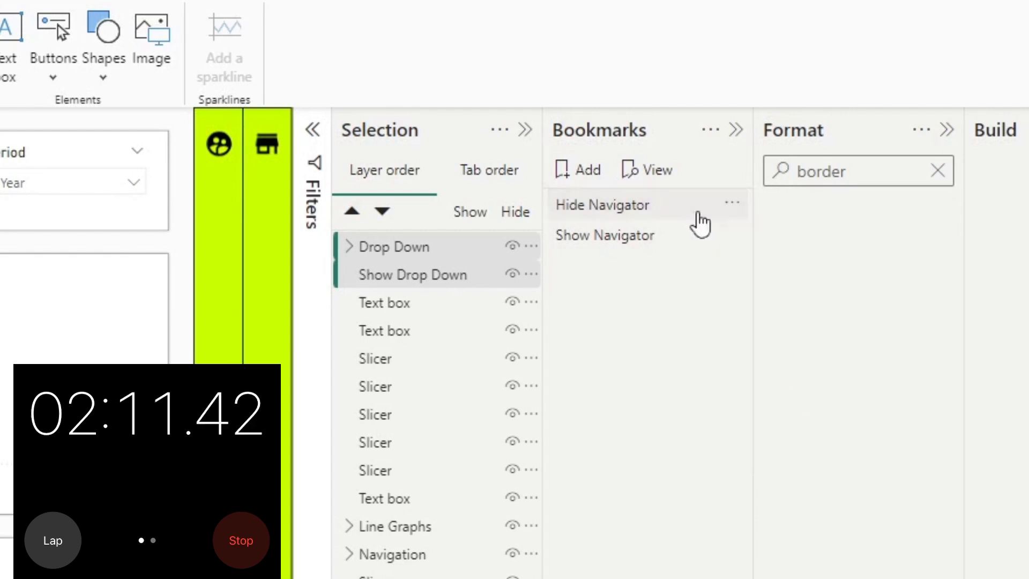
{"action": "mouse_move", "coordinate": [733, 245]}
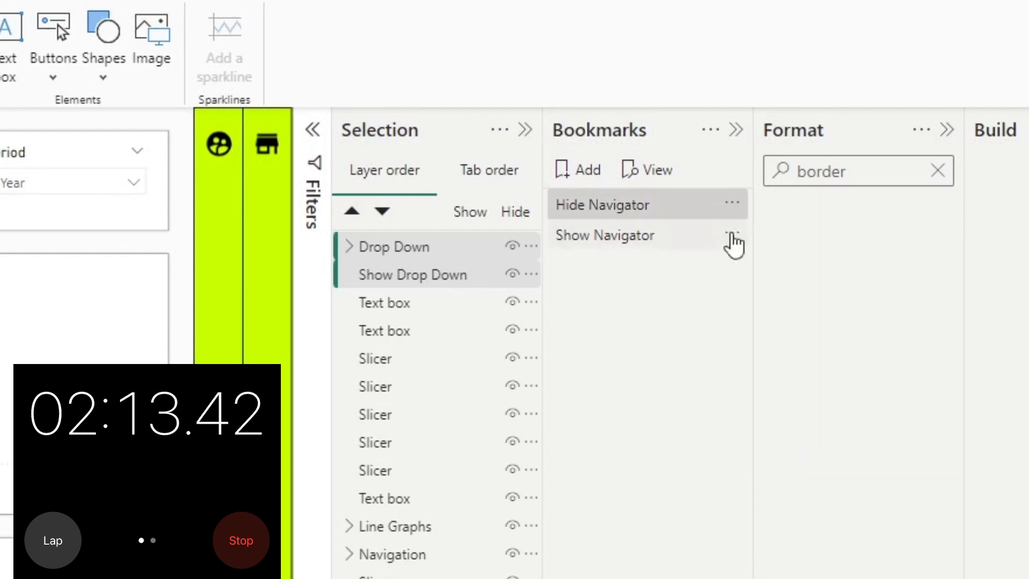
{"action": "left_click", "coordinate": [733, 236]}
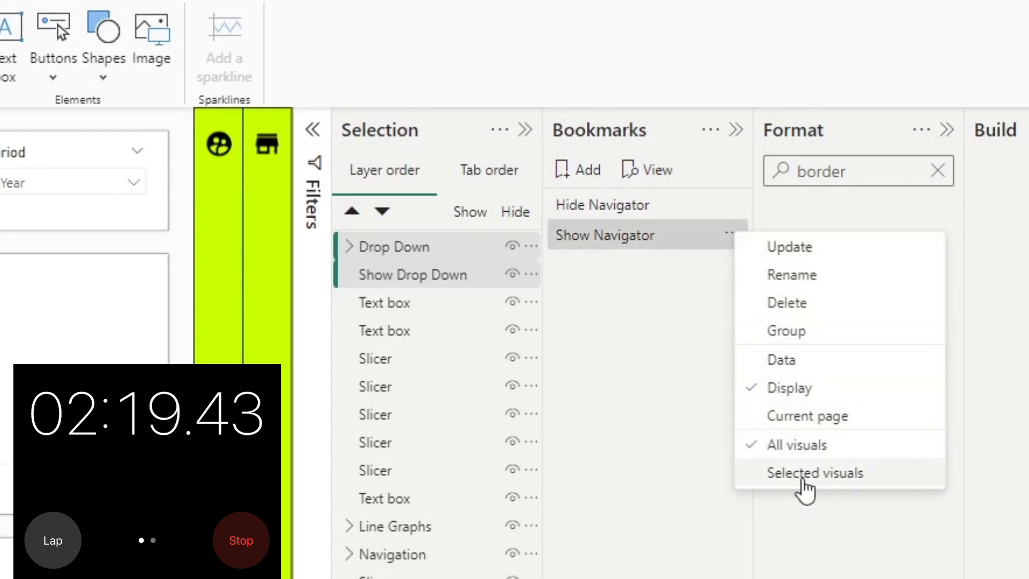
{"action": "left_click", "coordinate": [813, 473]}
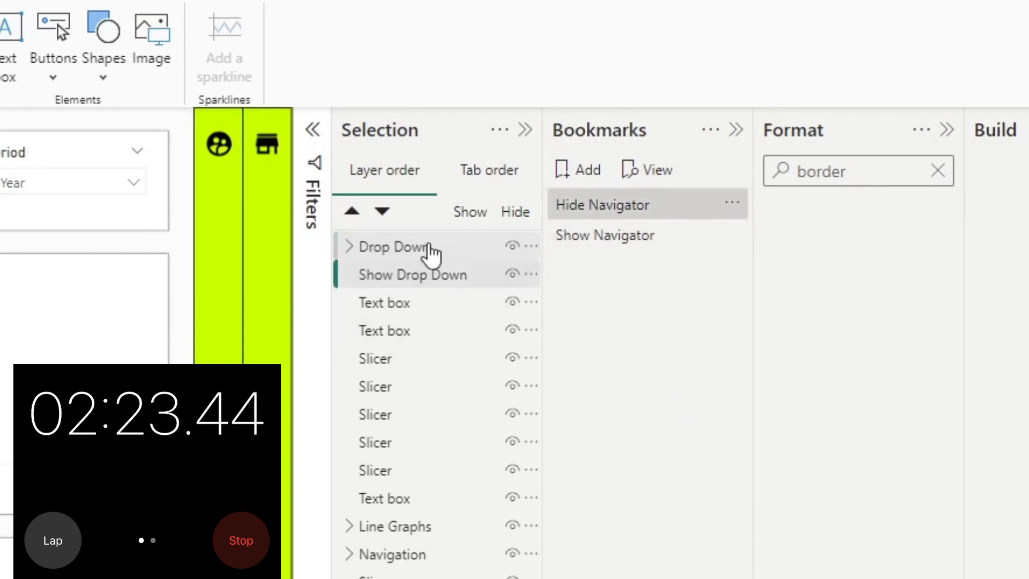
- Reselect Drop Down and Show Drop Down, apply the Show Navigator bookmark, and expand the group
{"action": "left_click", "coordinate": [392, 246]}
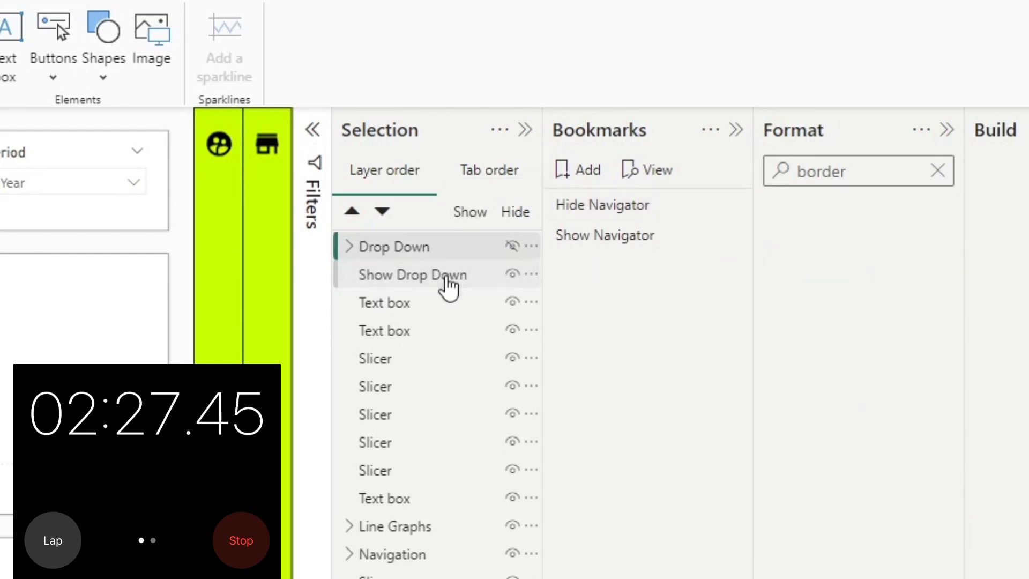
{"action": "left_click", "coordinate": [710, 130]}
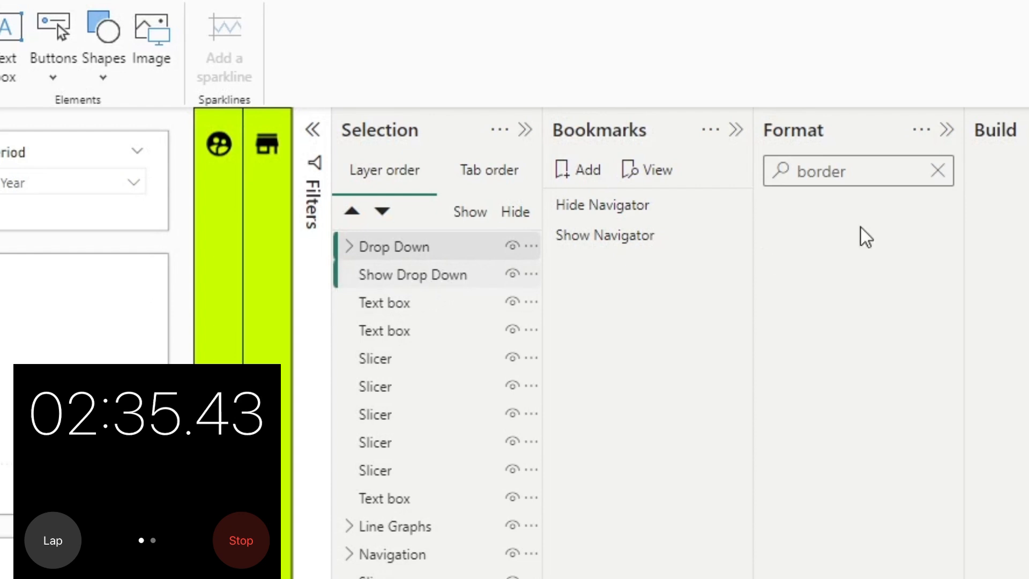
{"action": "left_click", "coordinate": [708, 130]}
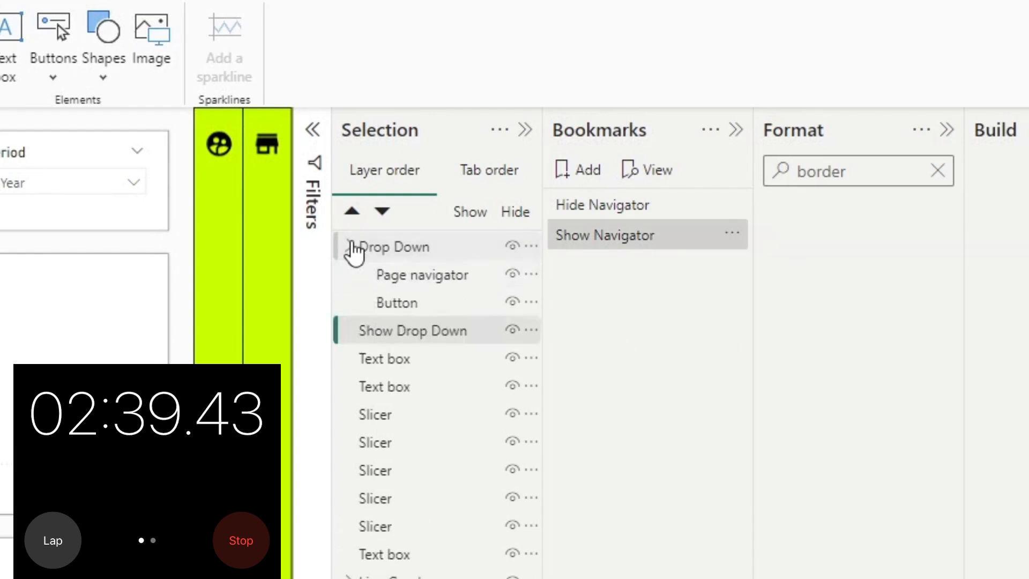
{"action": "left_click", "coordinate": [397, 303]}
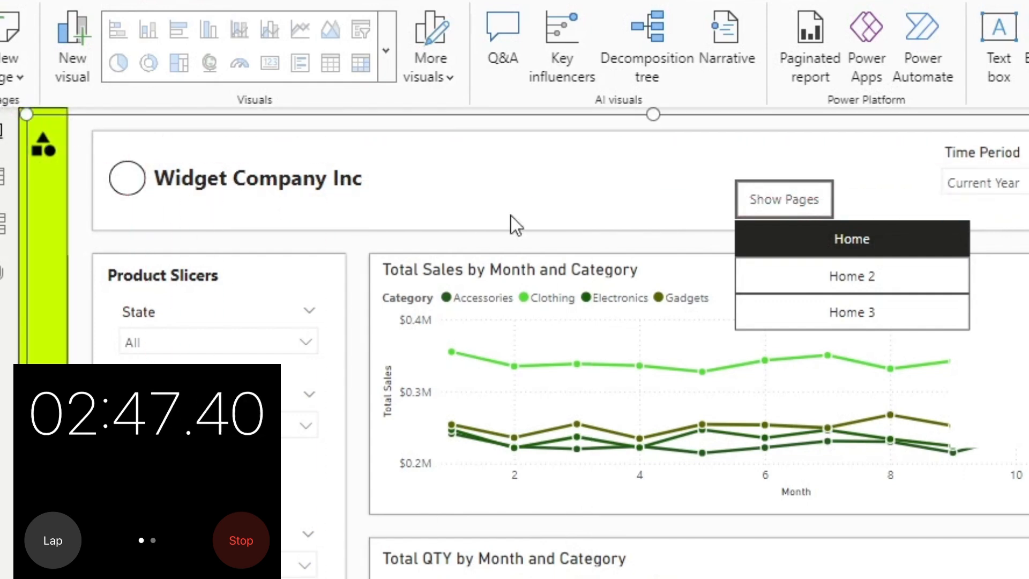
{"action": "mouse_move", "coordinate": [584, 266]}
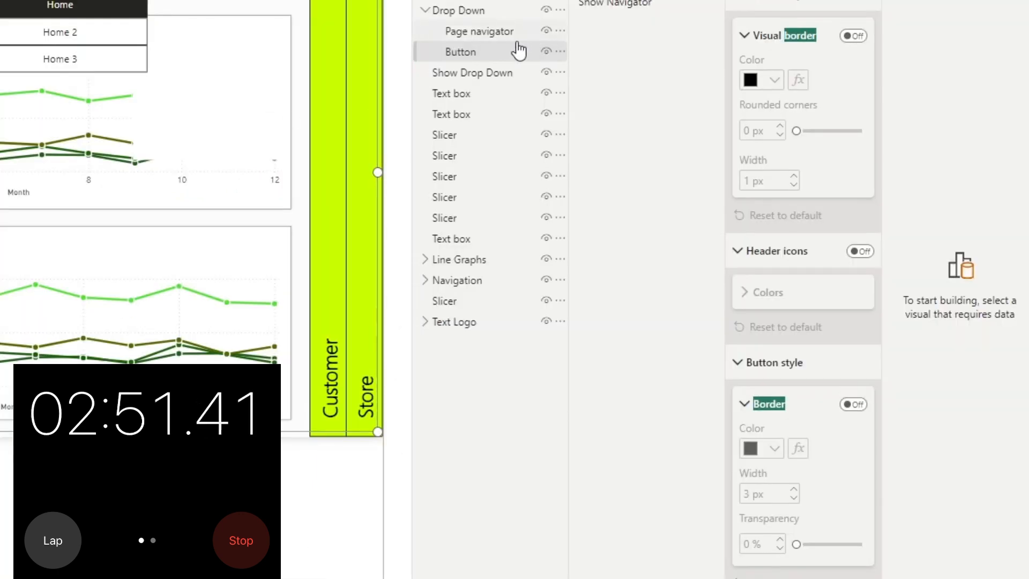
{"action": "mouse_move", "coordinate": [401, 31]}
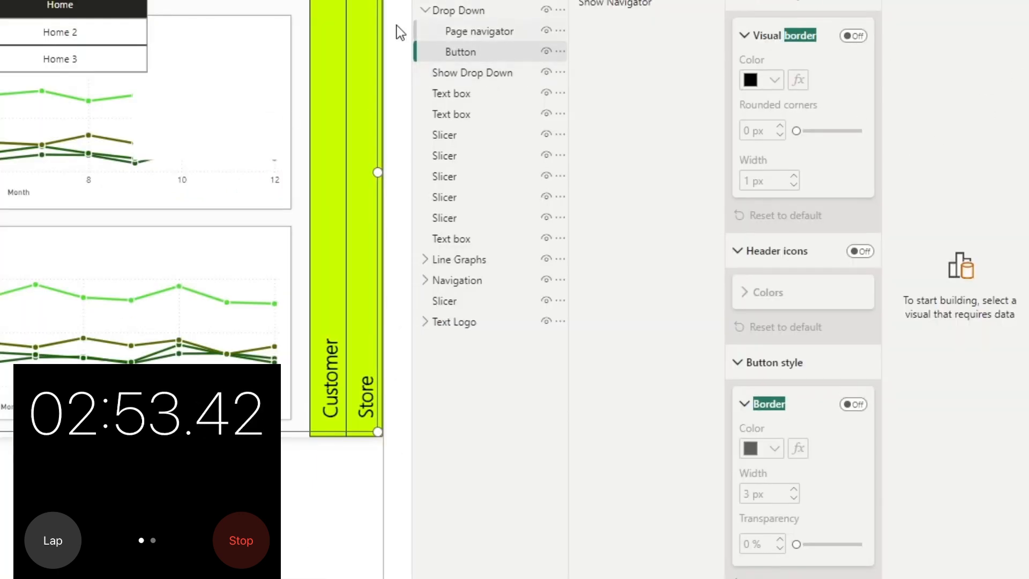
- Turn on bookmark actions for the Drop Down group's button and the Show Drop Down button
{"action": "left_click", "coordinate": [450, 94]}
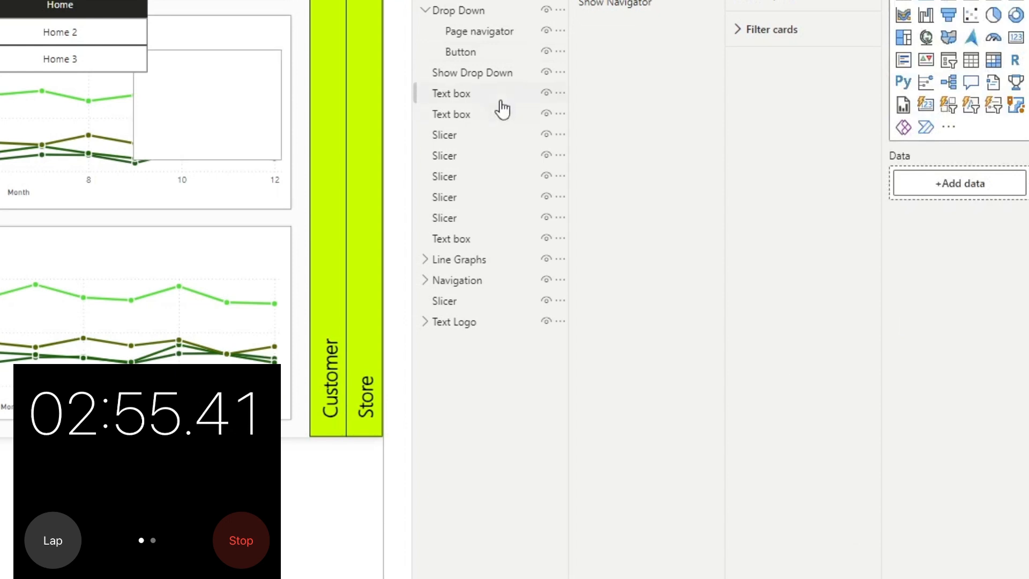
{"action": "left_click", "coordinate": [460, 52]}
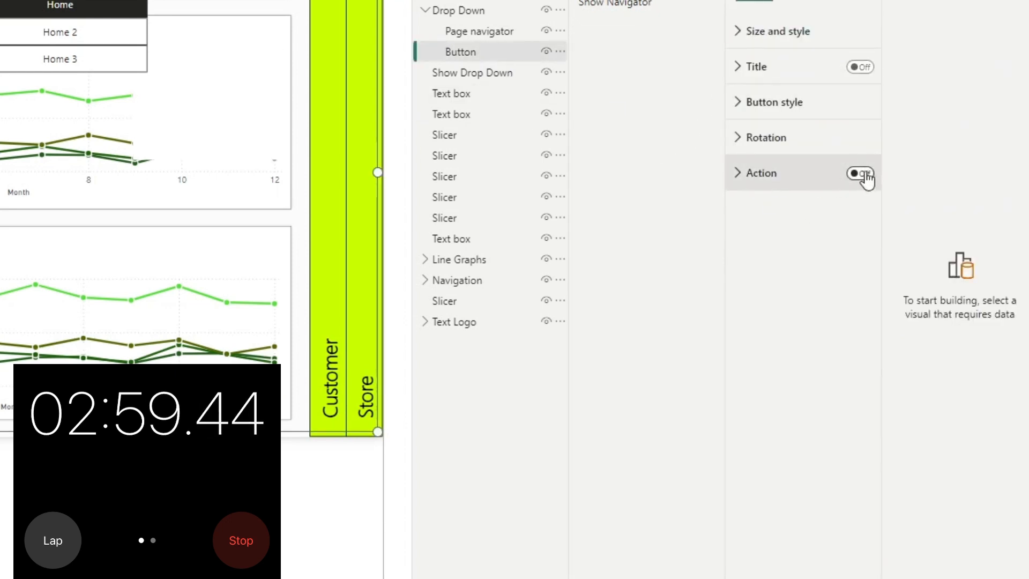
{"action": "left_click", "coordinate": [857, 173]}
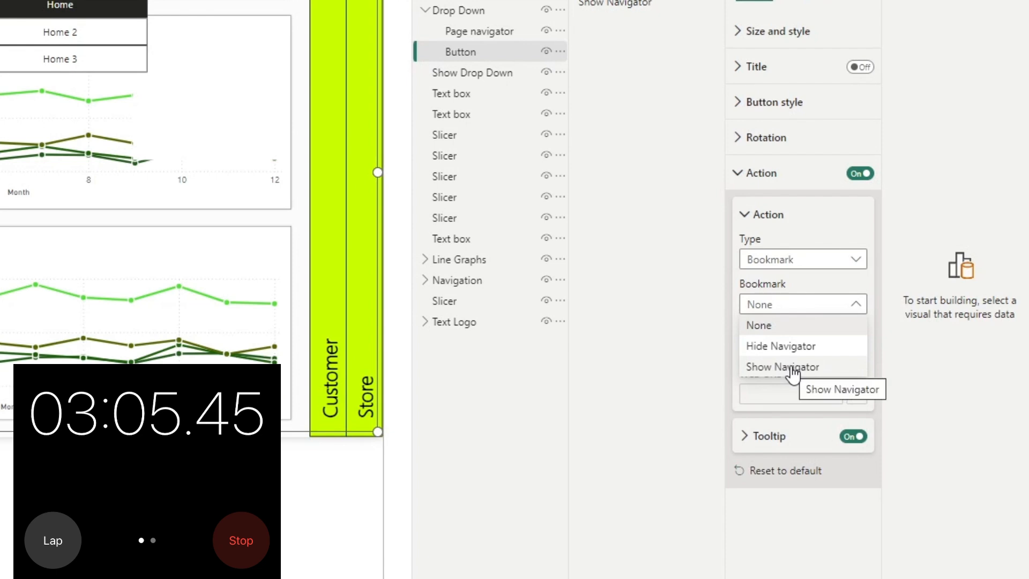
{"action": "left_click", "coordinate": [780, 346]}
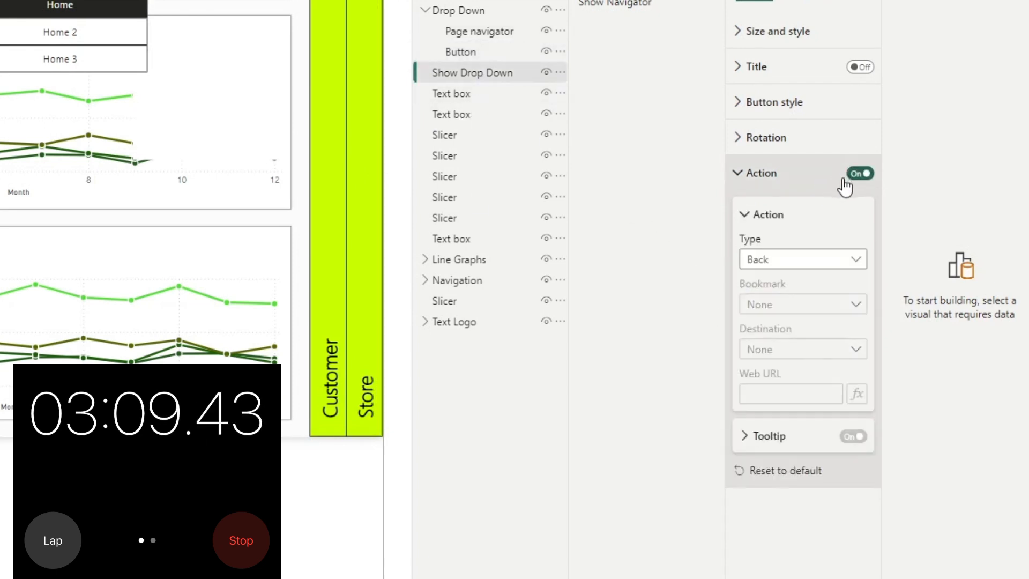
{"action": "left_click", "coordinate": [801, 258]}
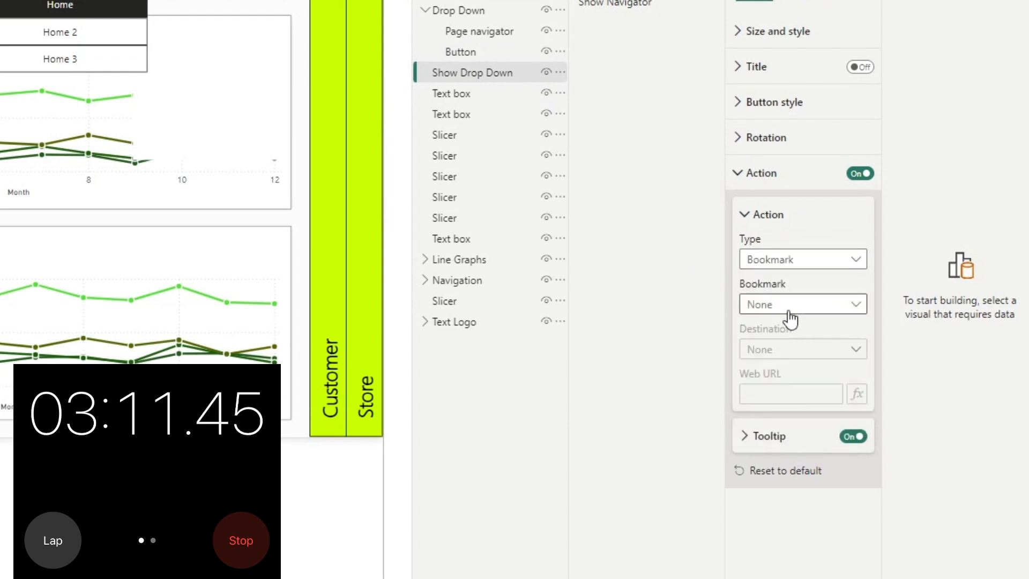
{"action": "left_click", "coordinate": [801, 304]}
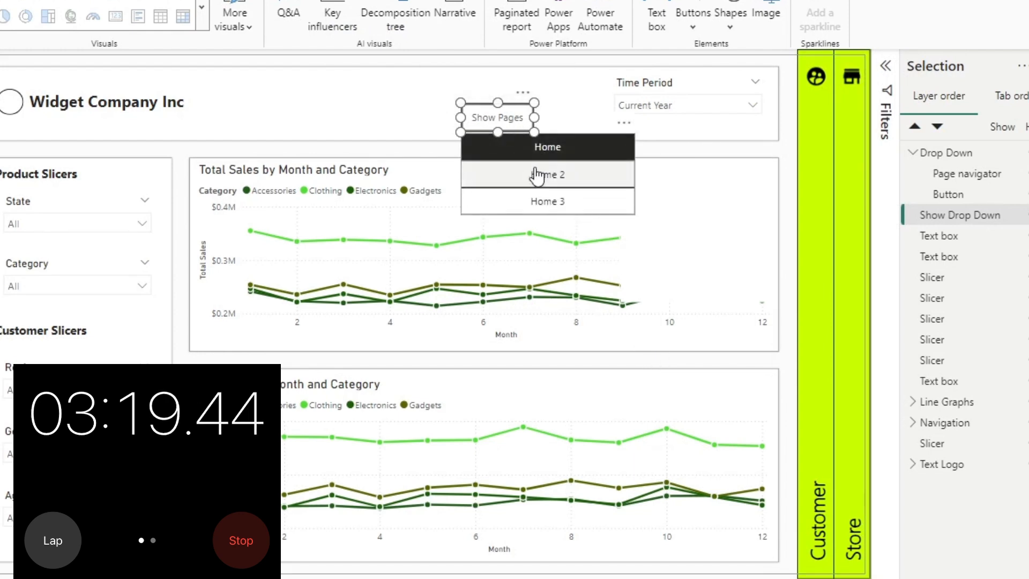
- Ctrl+click Home 2 in the page navigator to open the regional sales page
{"action": "left_click", "coordinate": [546, 174]}
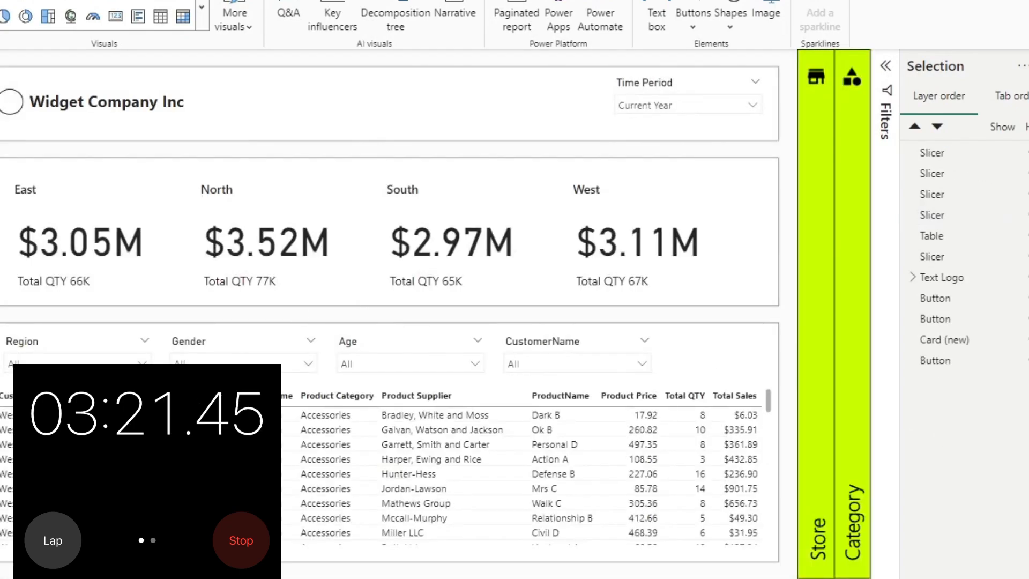